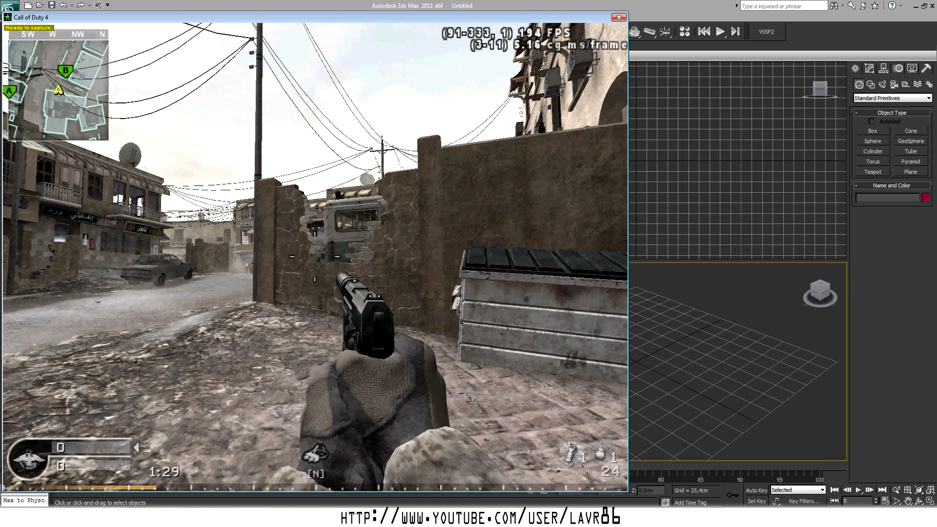
- Leave the Call of Duty 4 view and bring up 3ds Max's application menu with recent scenes
click(9, 10)
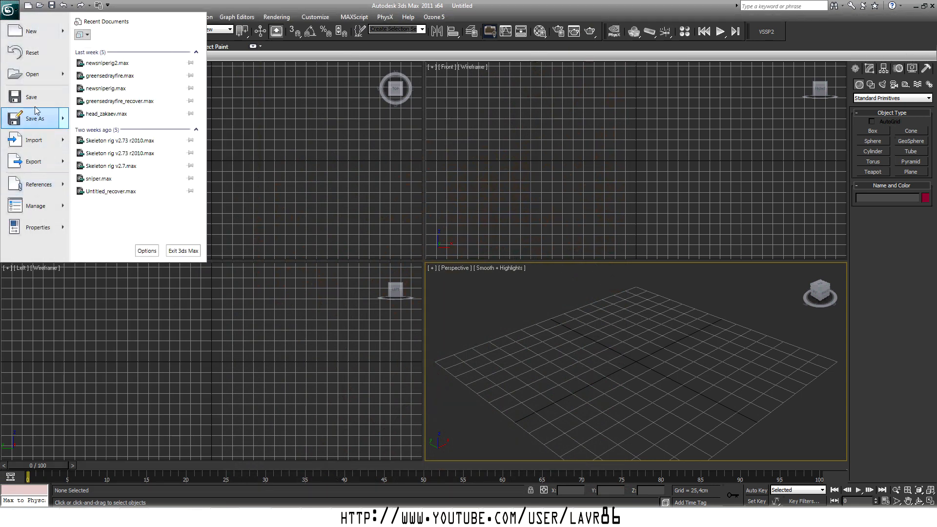
- Import the exported Call of Duty 4 map mesh and orbit to the wall near the dumpster
click(34, 141)
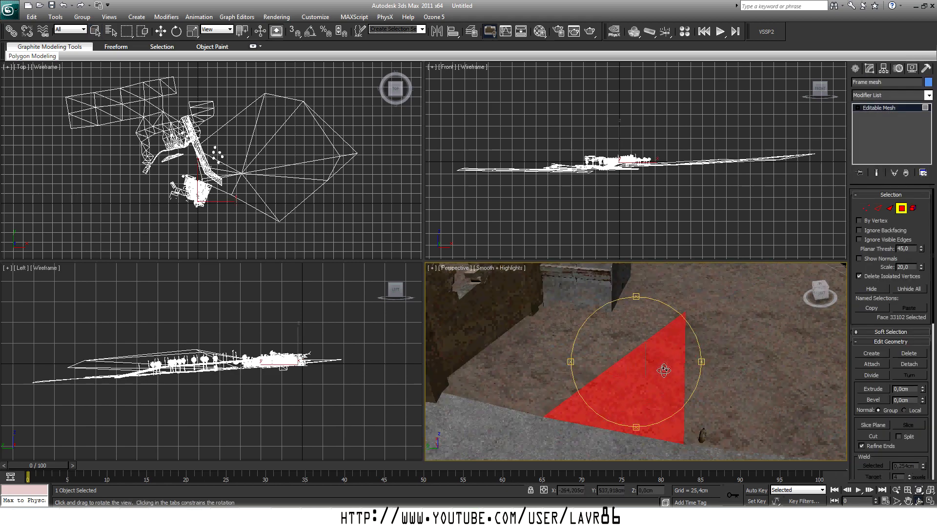
drag(664, 369, 644, 340)
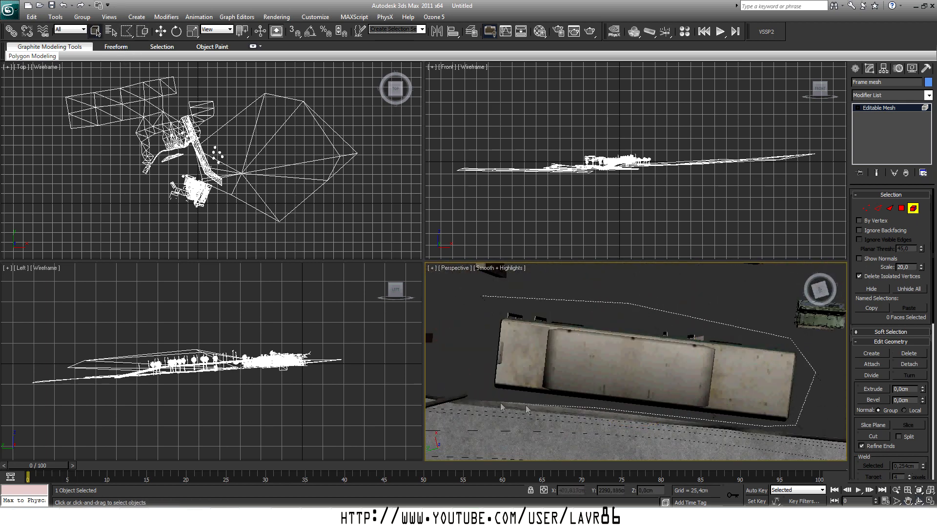
- Detach the dumpster's roughly 487 selected faces from the map mesh as their own object
click(909, 365)
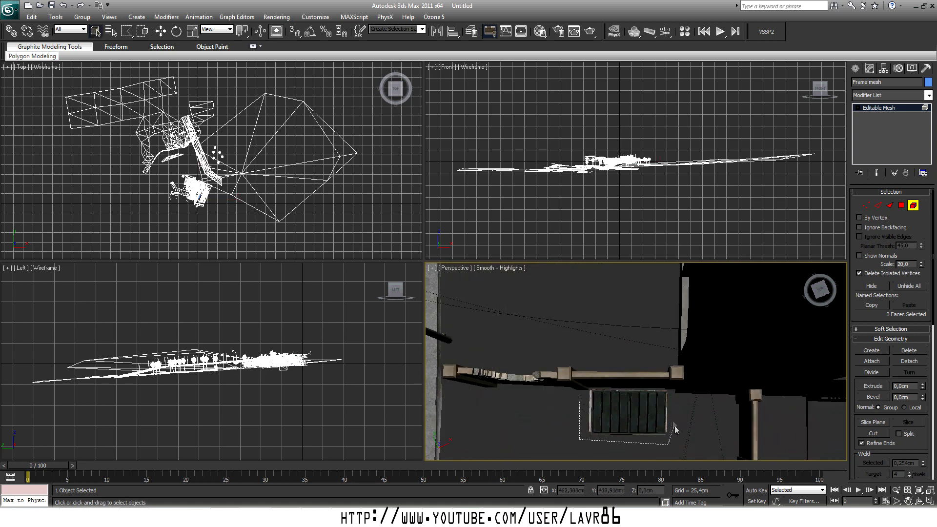
click(624, 420)
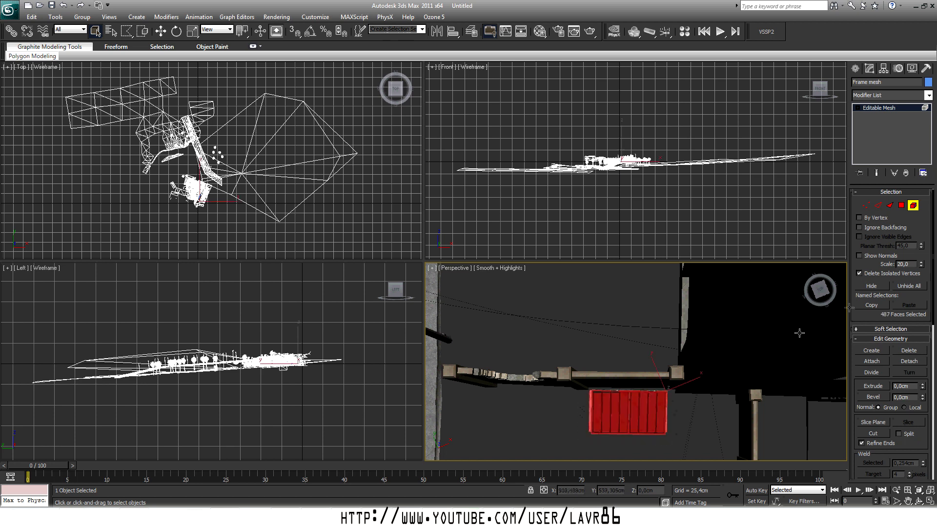
click(909, 362)
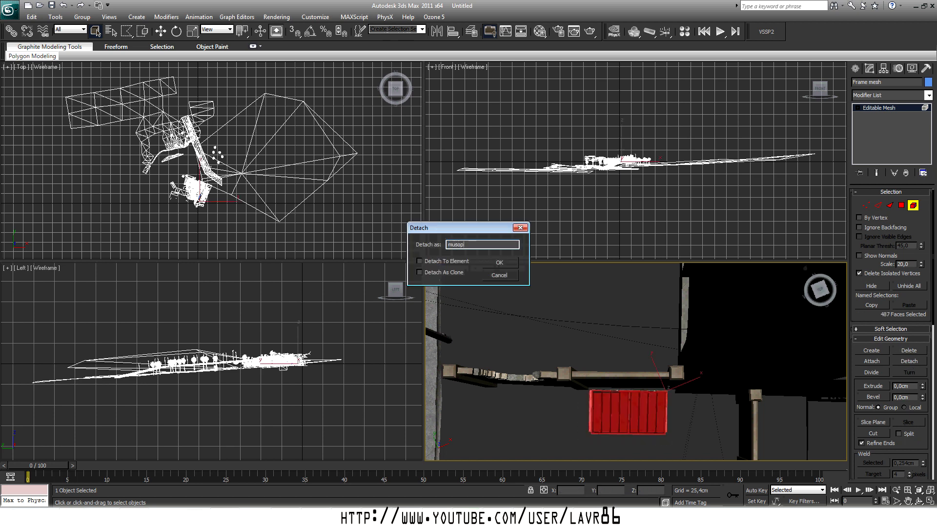
click(499, 262)
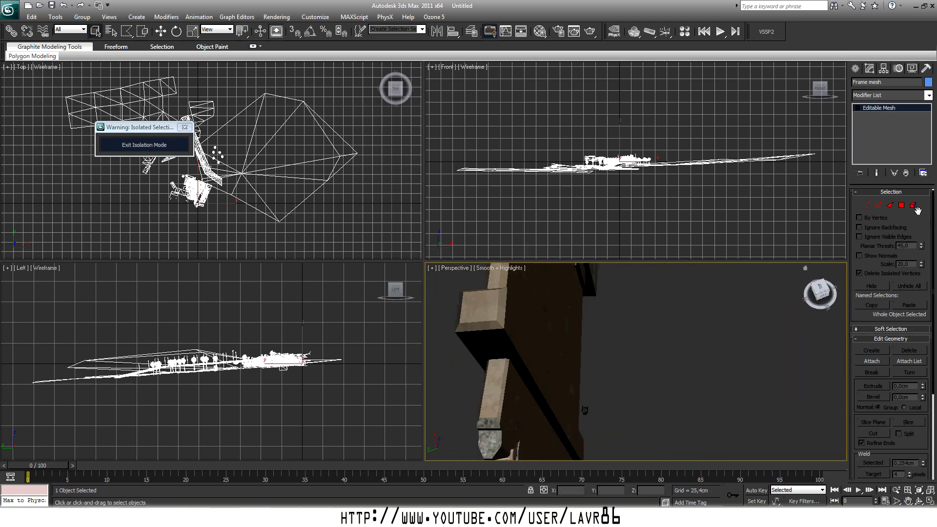
- Detach the selected wall pillar faces into a separate object
click(914, 205)
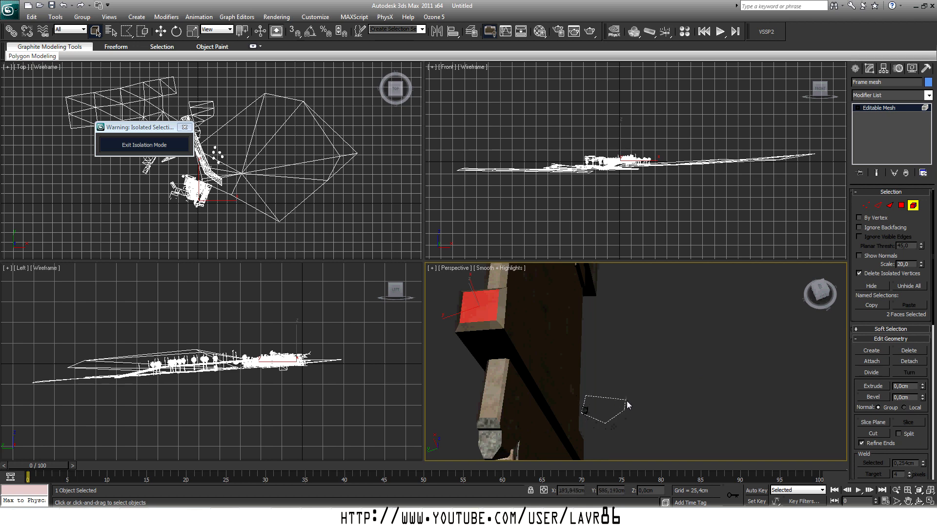
click(909, 362)
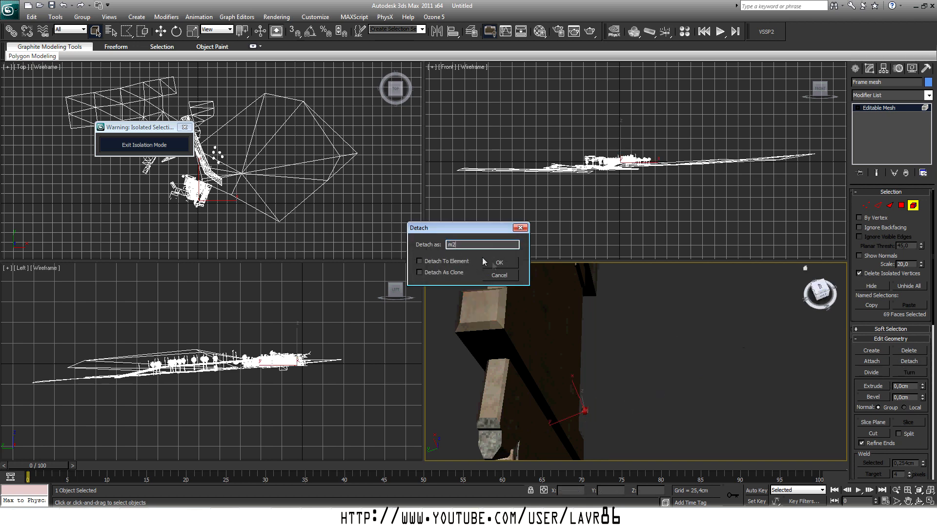
click(499, 261)
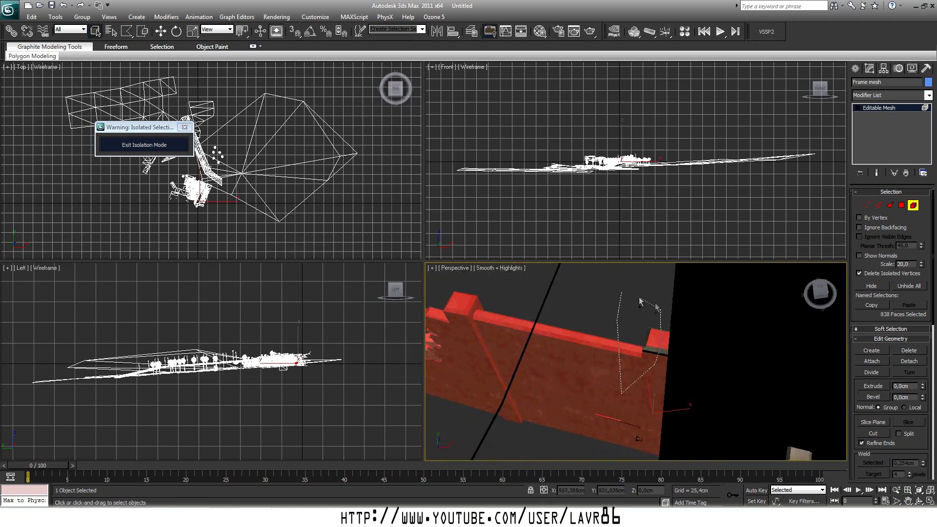
- Detach the long wall section of about 851 faces into its own object
click(909, 361)
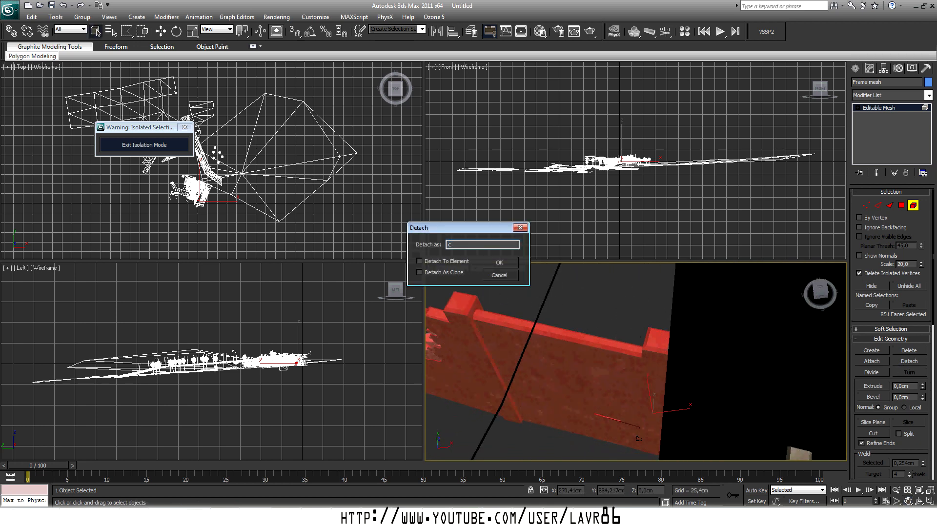
click(499, 262)
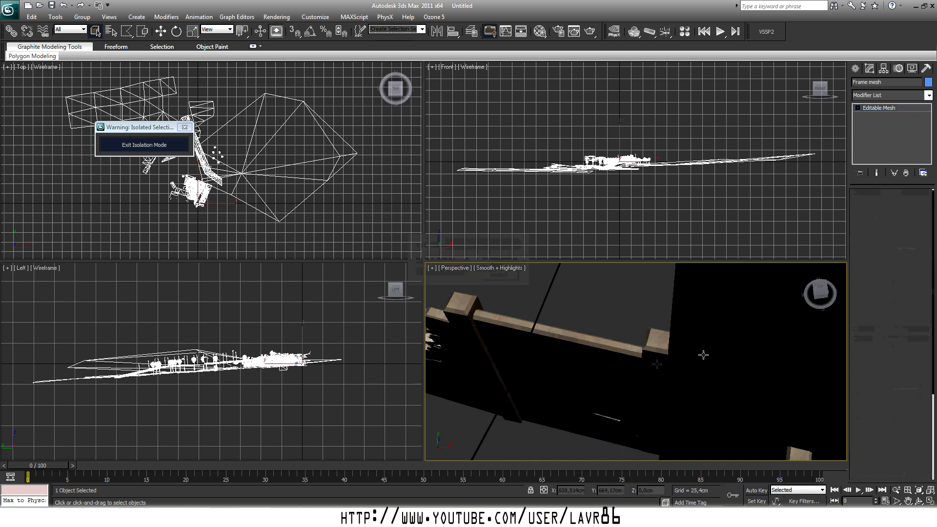
click(879, 108)
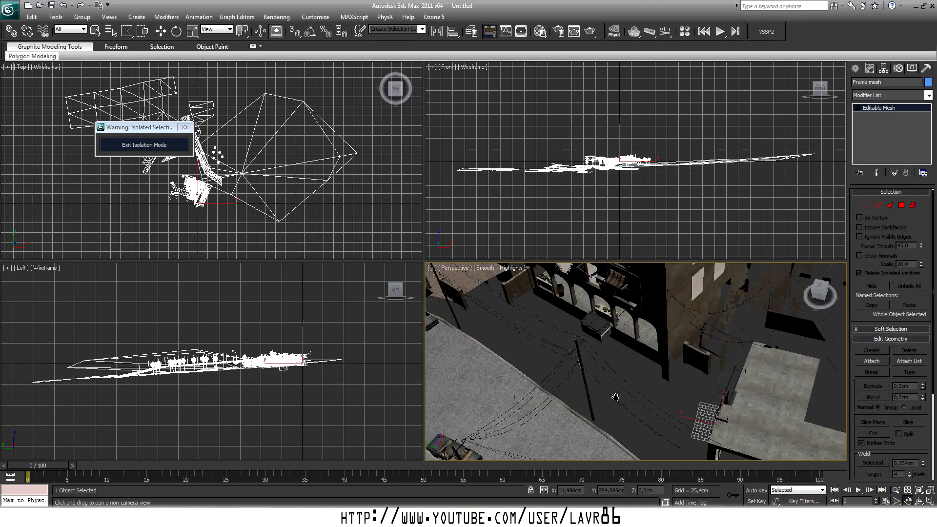
- Select the detached broken wall object and view it isolated from all sides
click(144, 144)
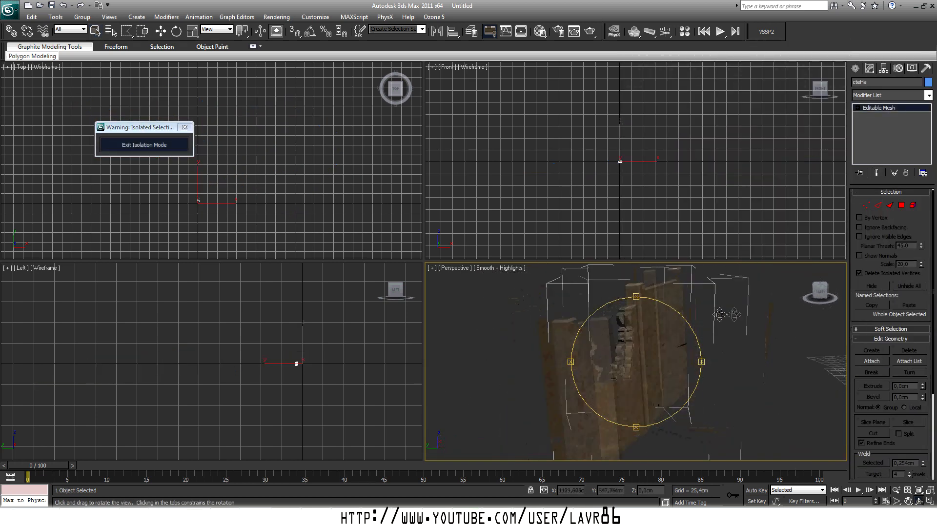
drag(628, 371, 631, 342)
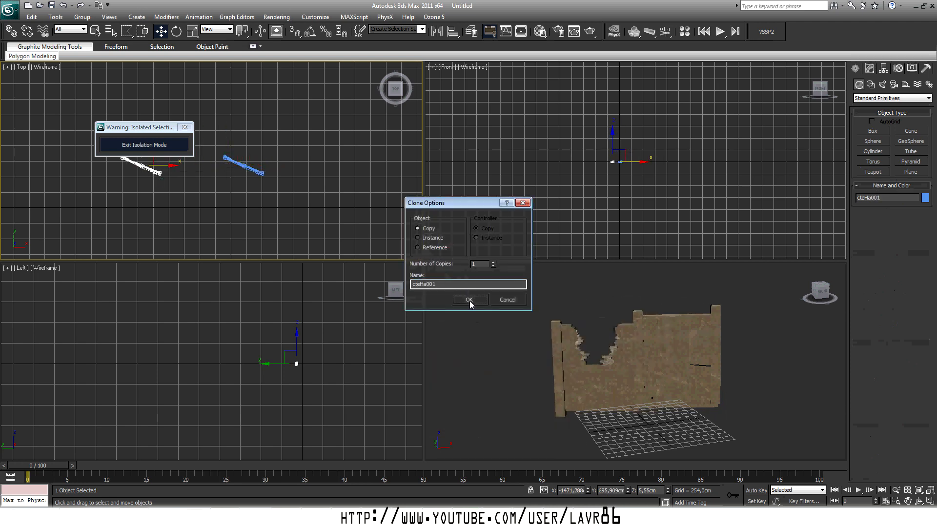
- Clone the broken wall piece as an independent Copy
click(469, 299)
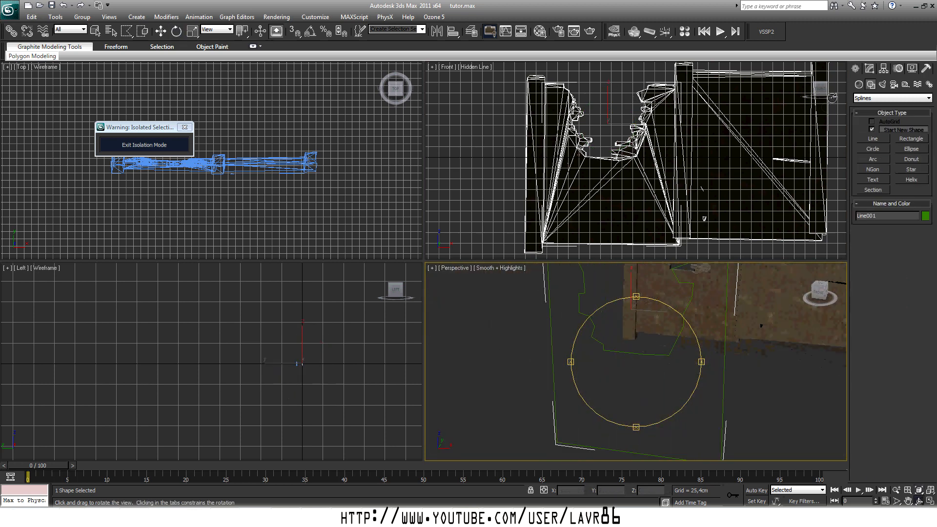
- Draw a Line shape in the Front view tracing the wall's jagged broken edge
click(931, 97)
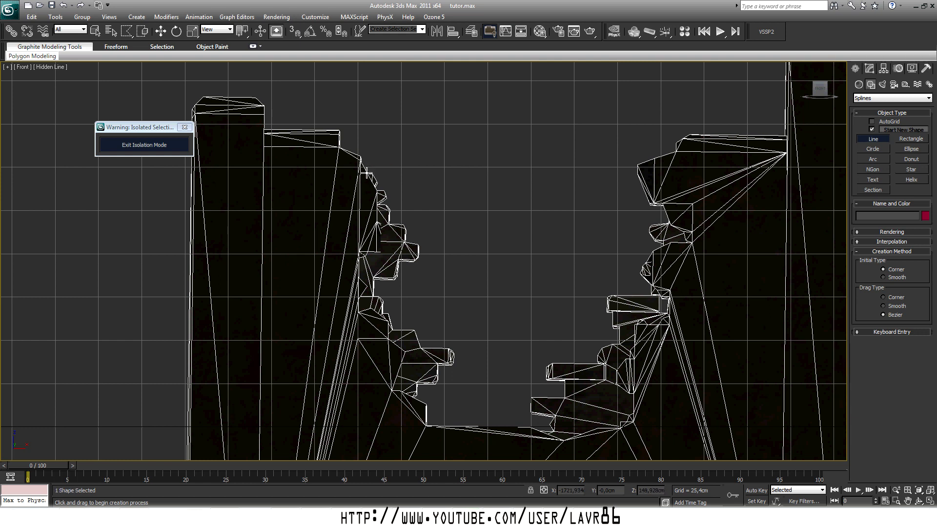
drag(369, 175, 404, 225)
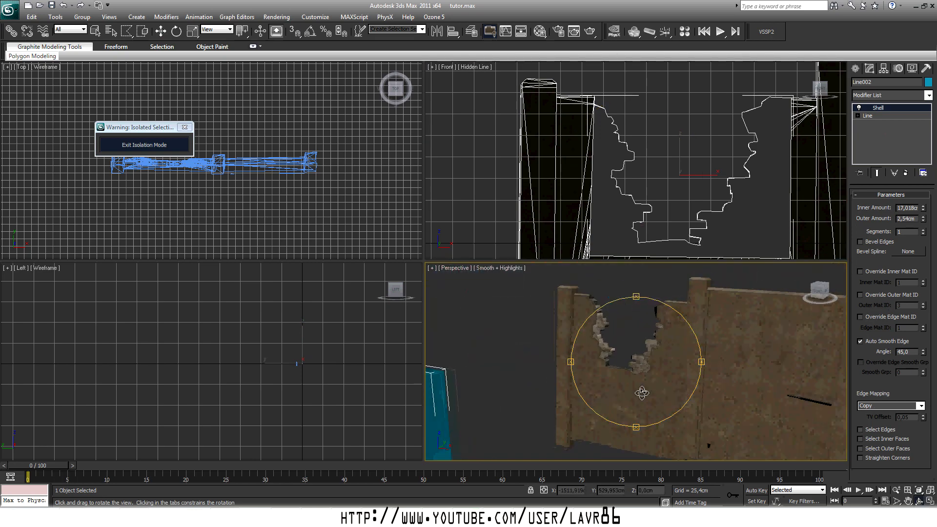
- Shell the traced outline into a thick solid and move it into the broken wall gap
click(144, 144)
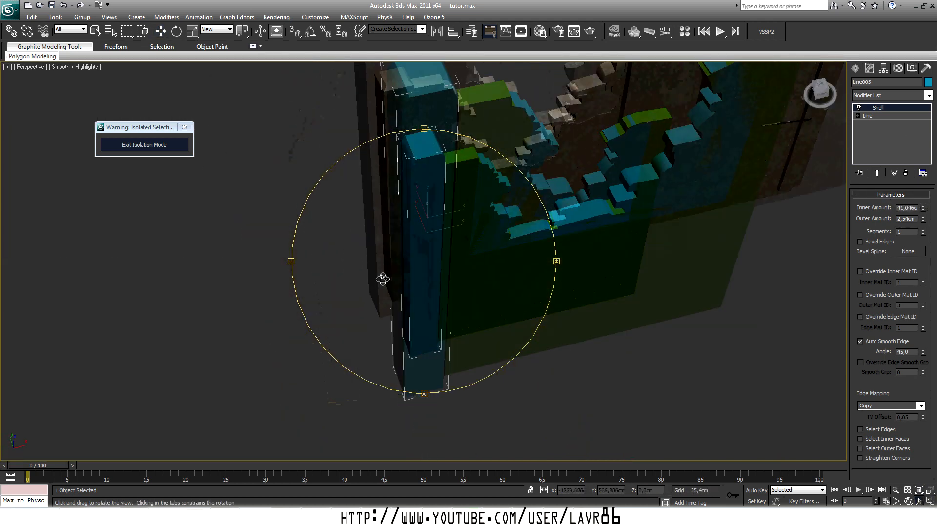
drag(383, 280, 569, 347)
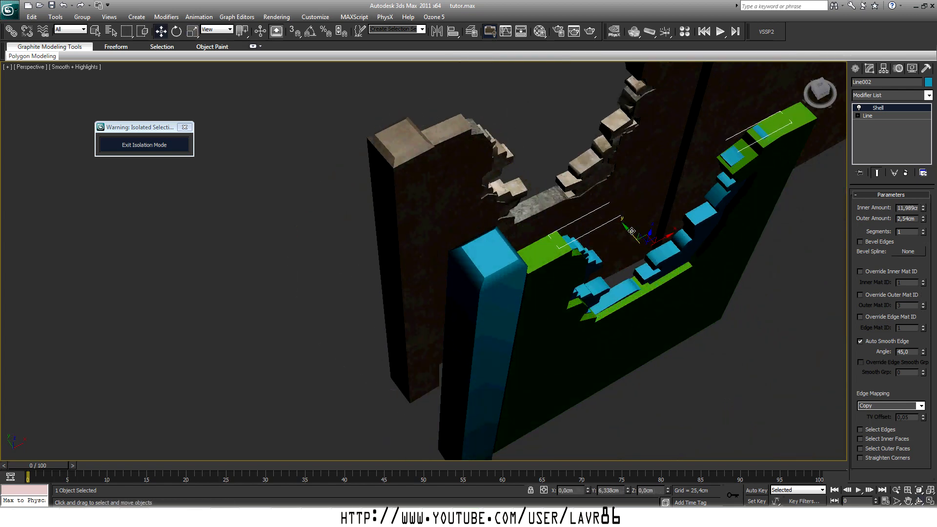
drag(628, 230, 435, 235)
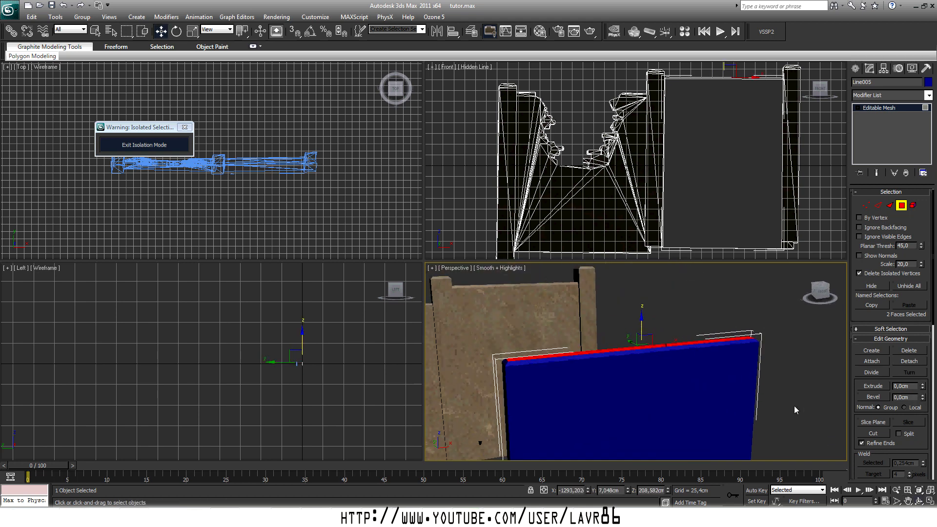
- Convert the flat piece to Editable Mesh and exit isolation to show the whole map
click(144, 145)
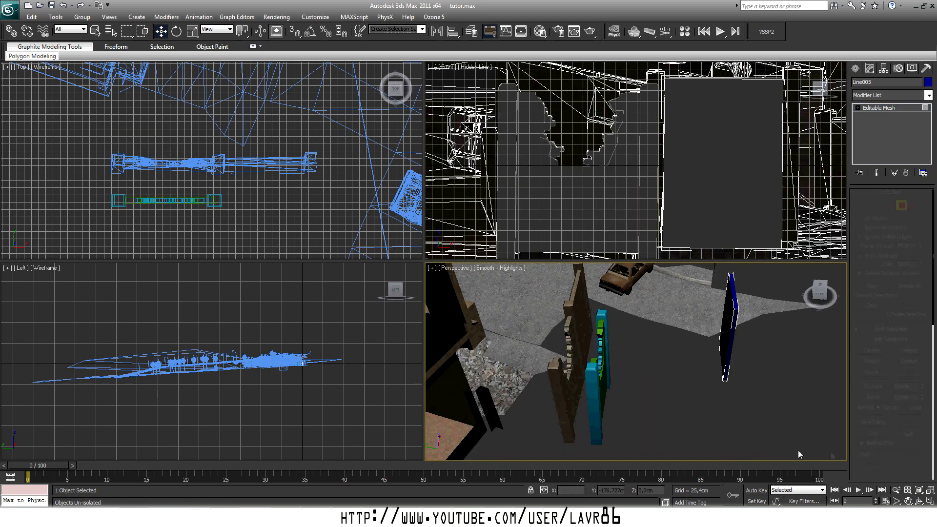
click(879, 107)
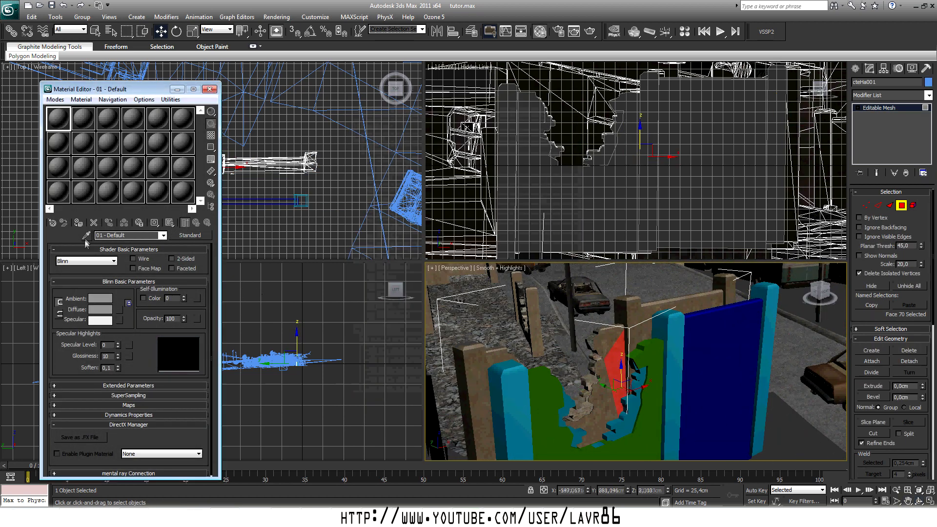
- Eyedropper the original wall's brick material and assign it to the new wall pieces
click(83, 118)
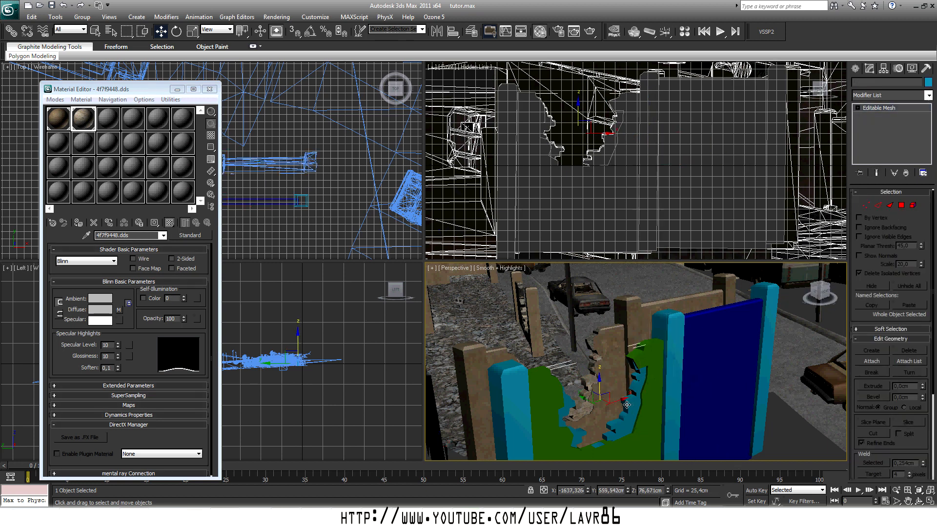
click(931, 96)
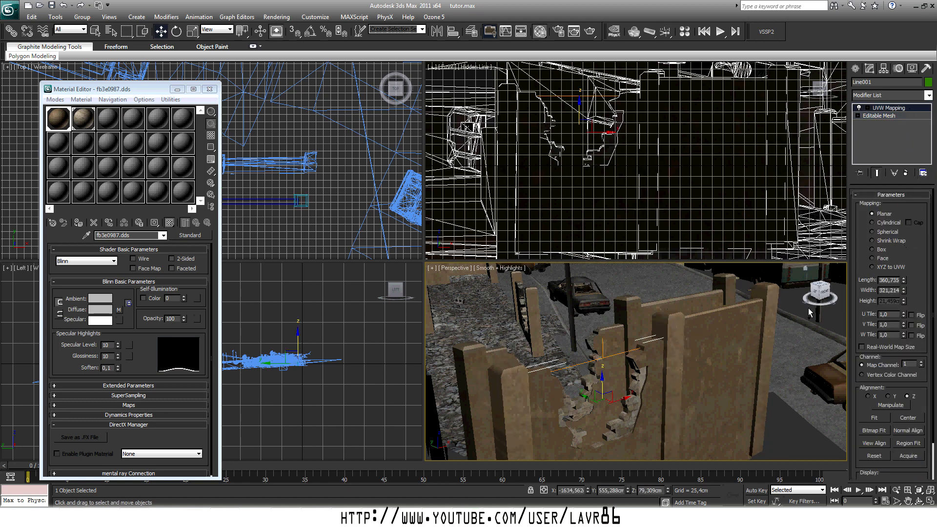
- Apply a Box UVW Map to the pillar piece and collapse the main wall to an editable mesh
click(927, 95)
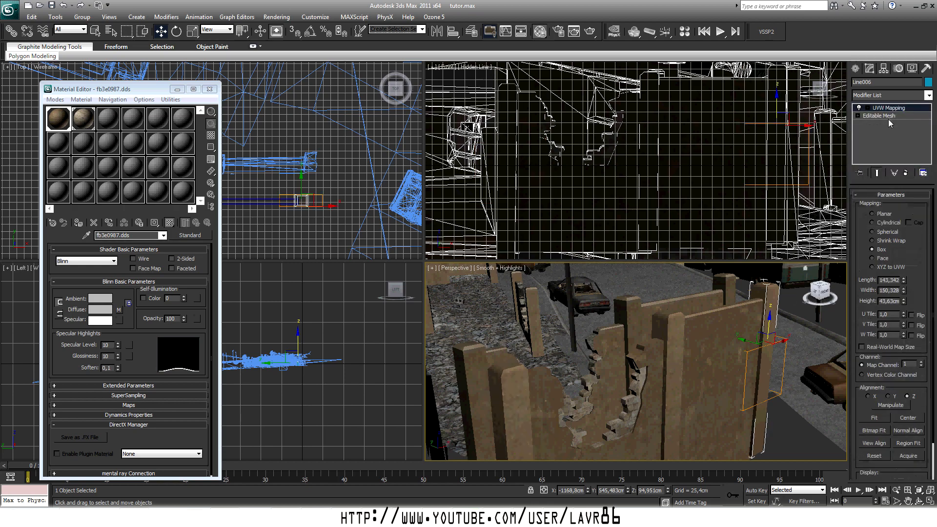
drag(634, 358, 603, 400)
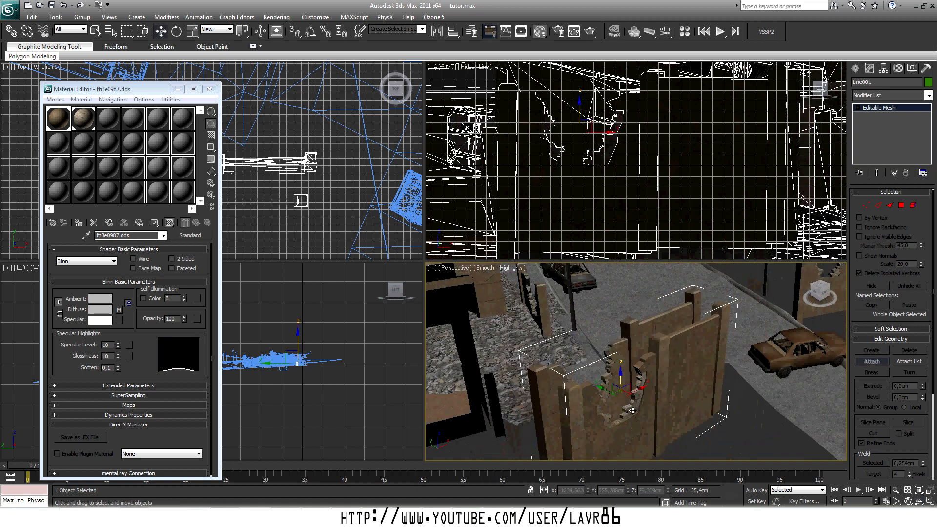
- Attach the textured pieces into the single wall mesh and exit isolation to the street scene
click(174, 30)
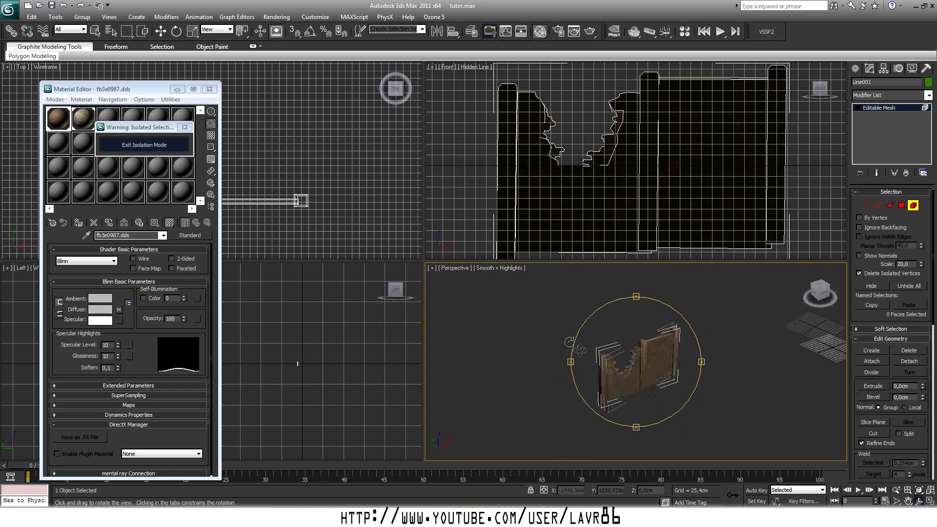
click(143, 144)
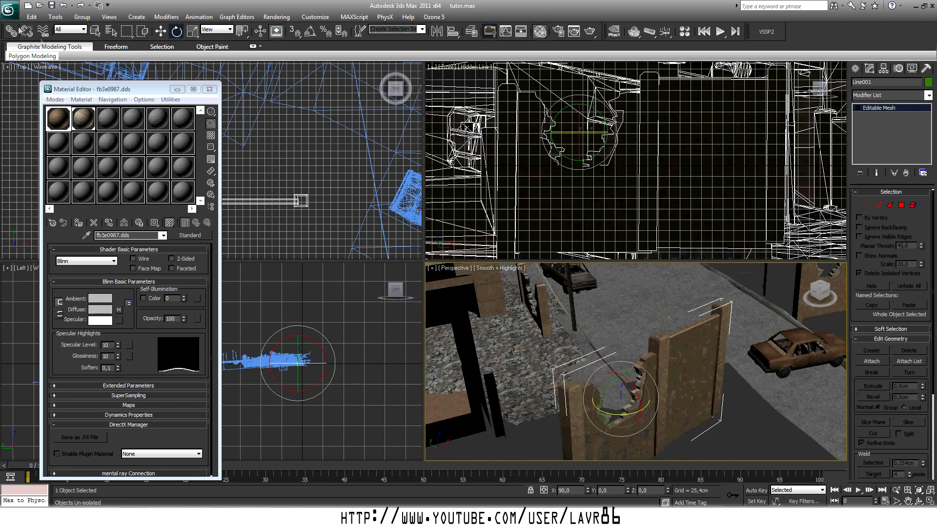